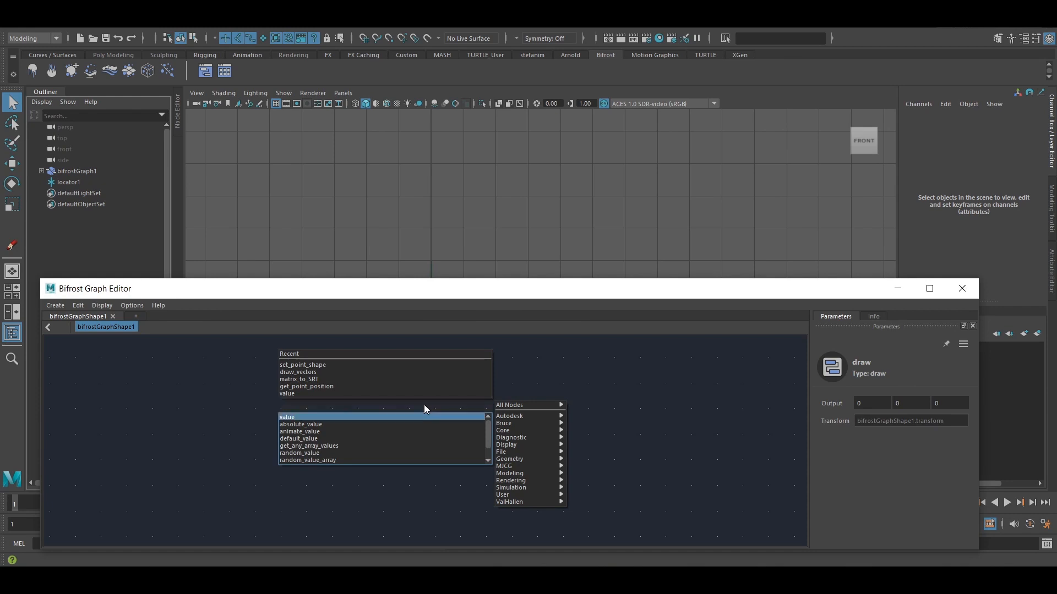
Step: Add a value node typed as a float3 vector holding 1, 2, 0
left_click(287, 416)
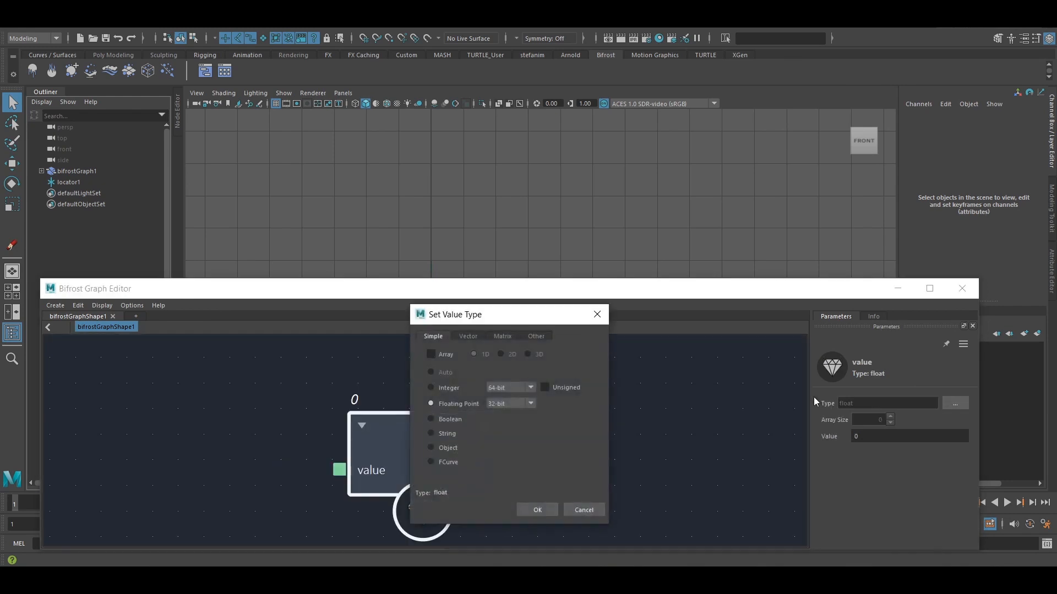
left_click(468, 335)
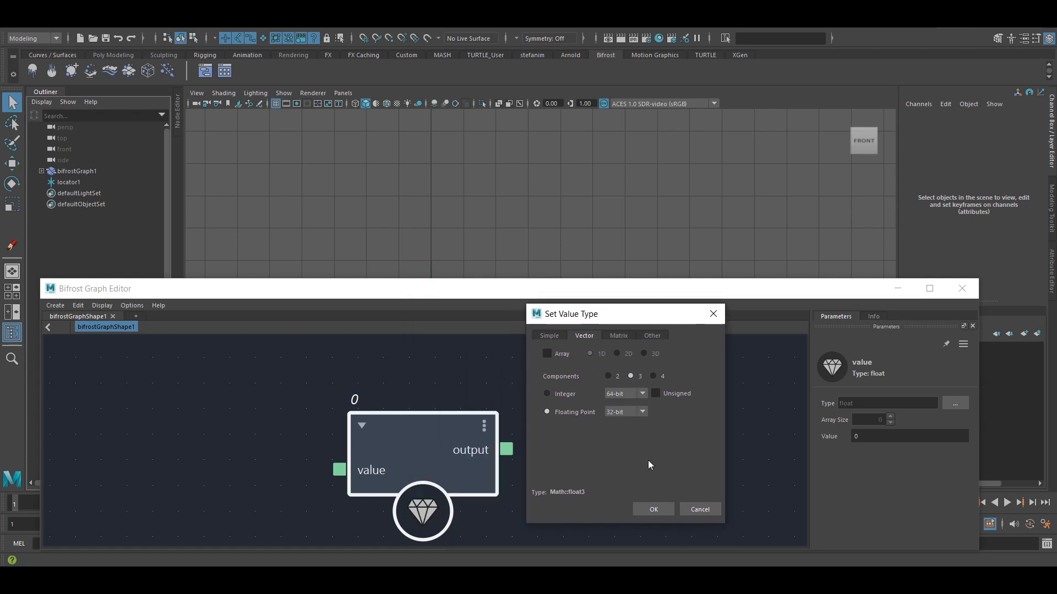
left_click(652, 509)
type("2")
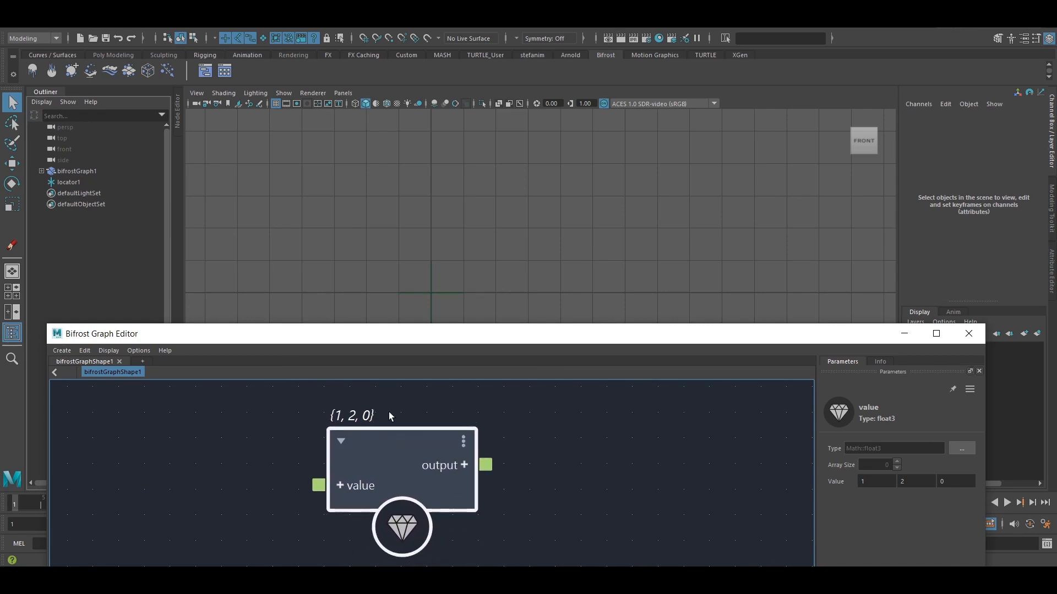
mouse_move(308, 432)
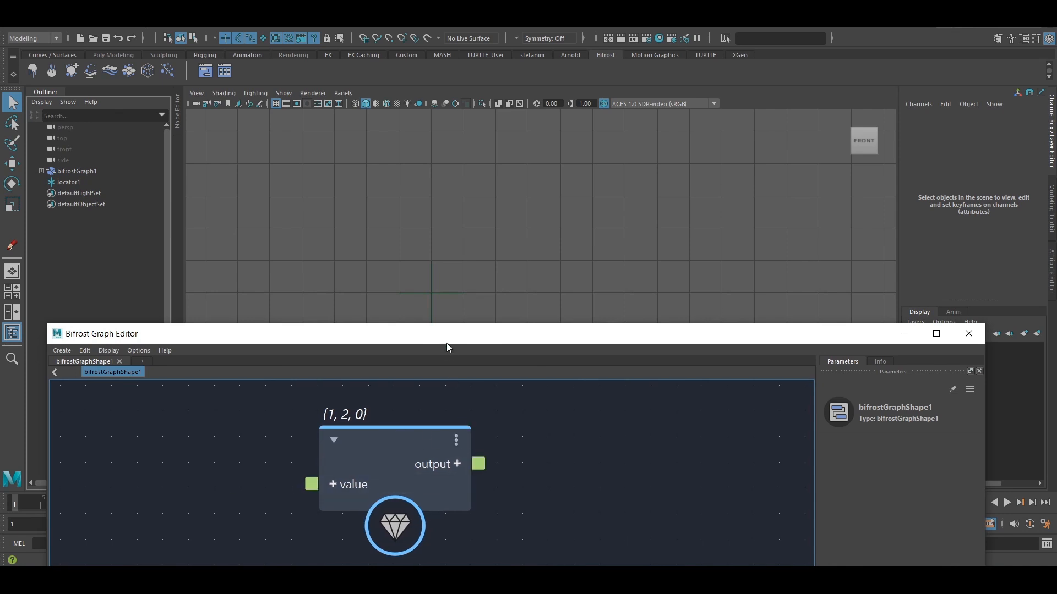
Step: Wire the value into construct_points' point_position and its points into set_point_shape
left_click(394, 464)
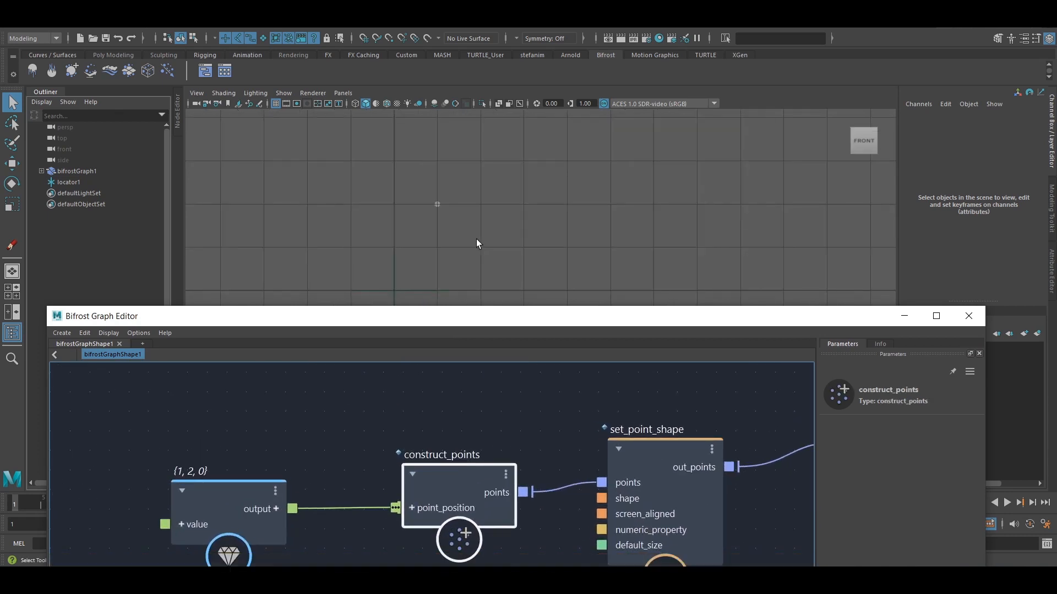
Step: Inspect the value node's parameters before routing it to the draw node
left_click(228, 508)
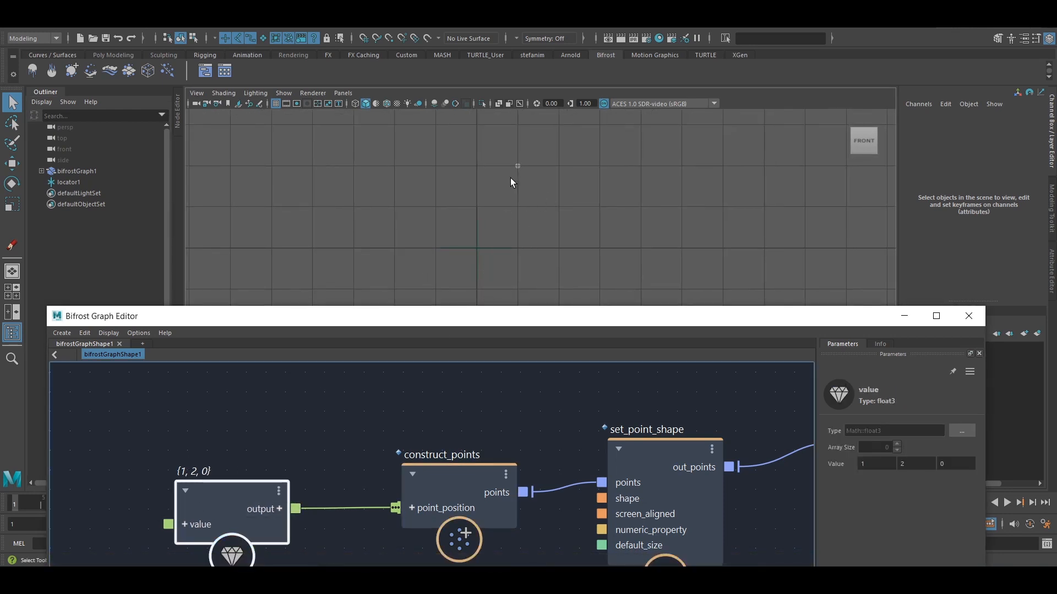
mouse_move(485, 164)
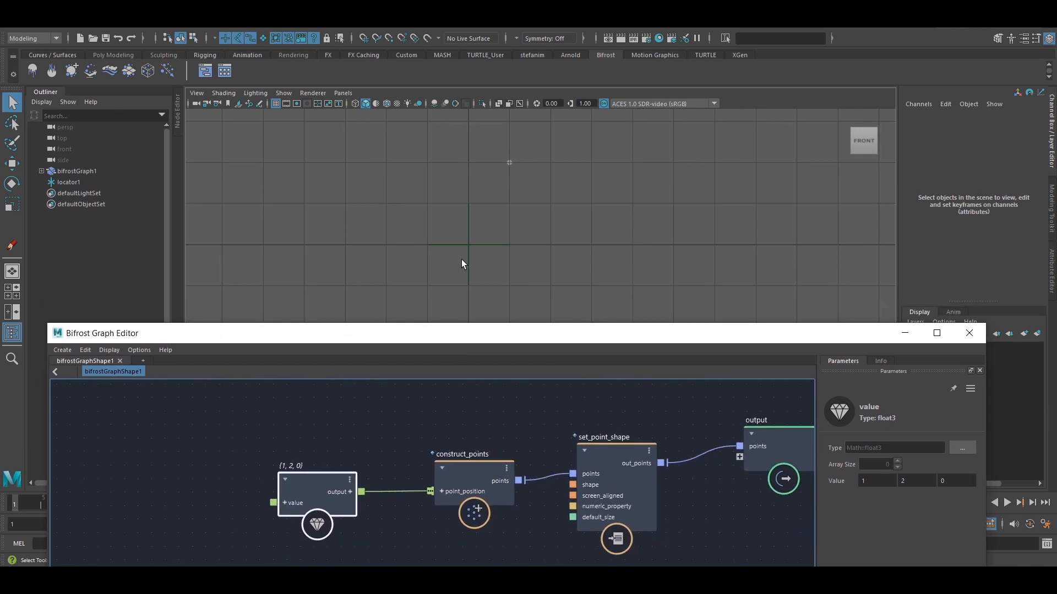
mouse_move(441, 451)
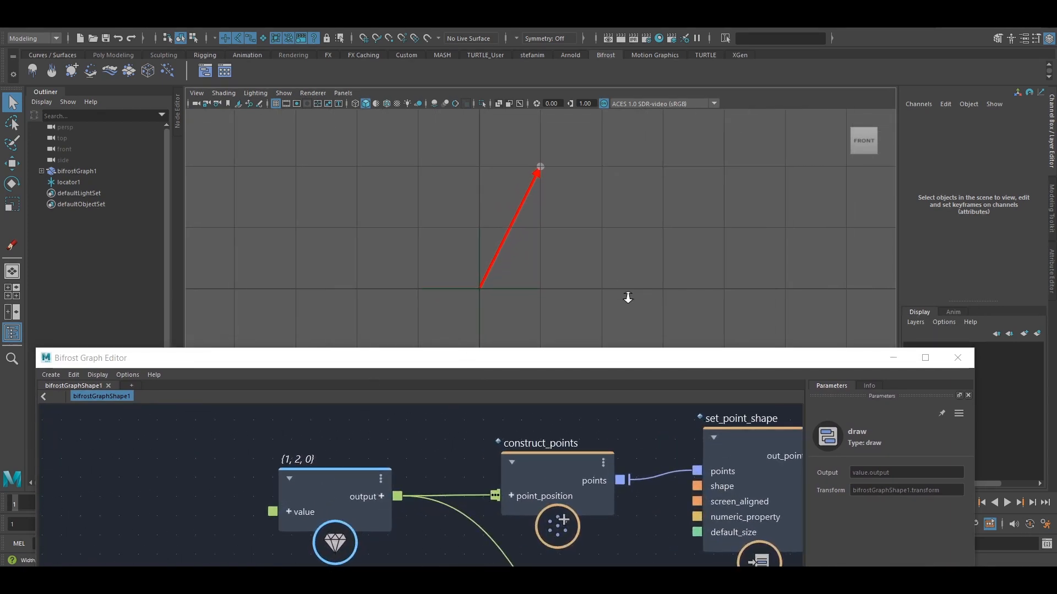
mouse_move(459, 349)
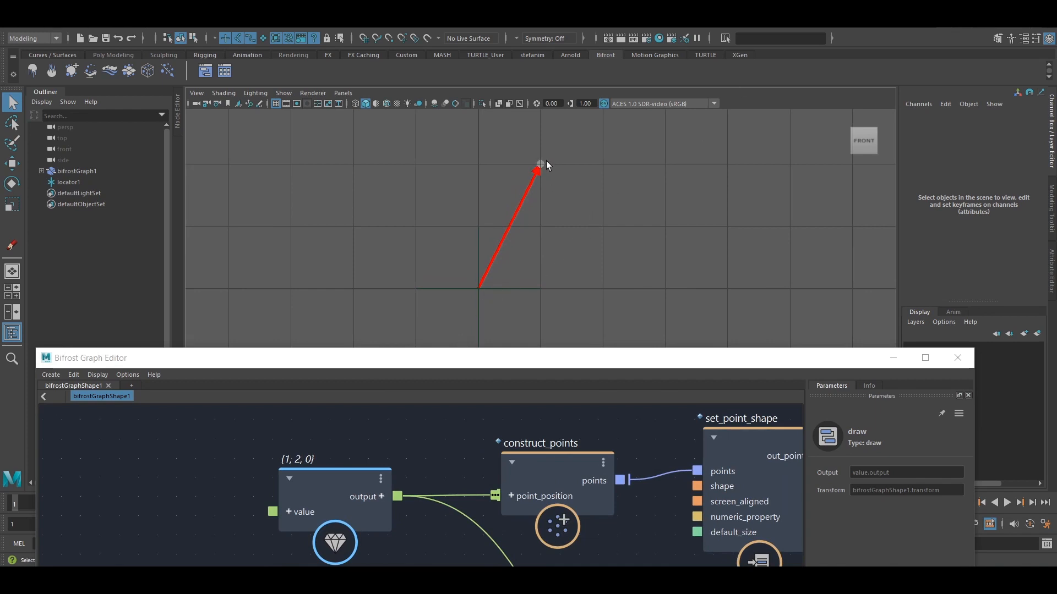
mouse_move(477, 298)
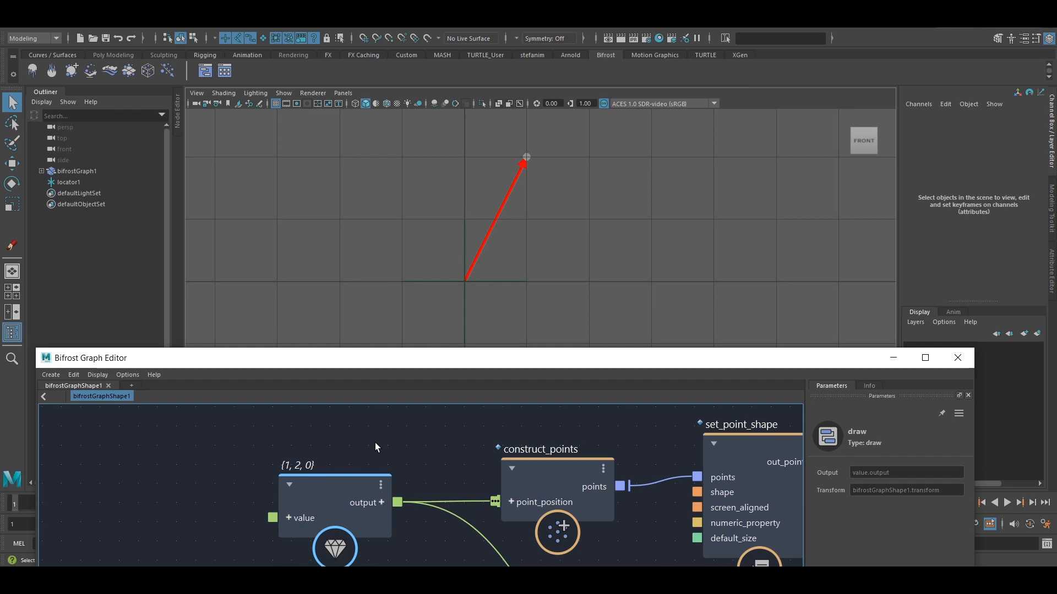
Step: Lower the Bifrost Graph Editor window so the red arrow shows in the front view
left_click(308, 514)
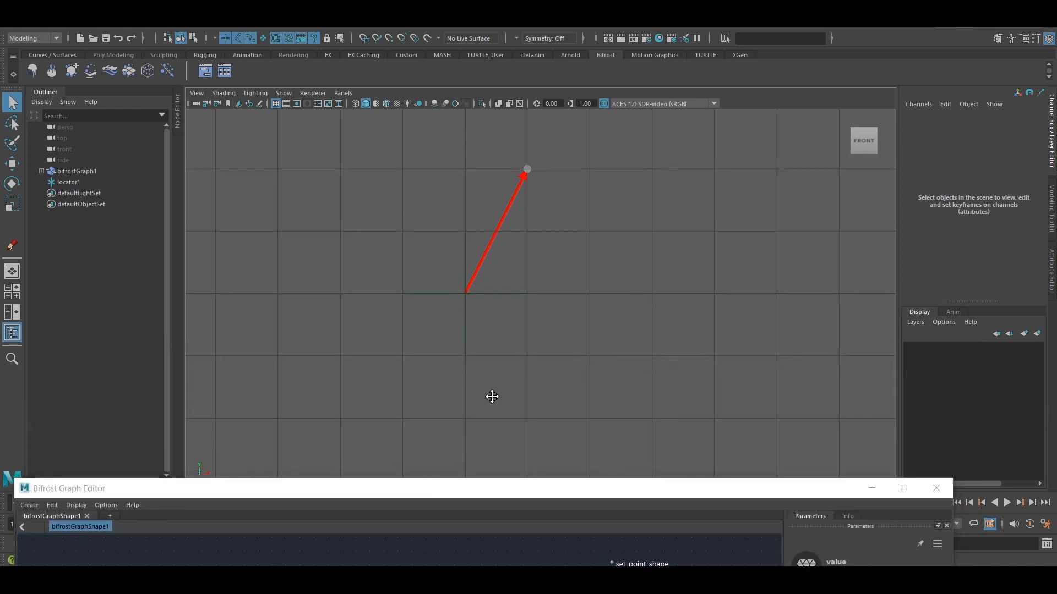
Step: Select locator1 in the front view and move it around the scene
left_click(68, 181)
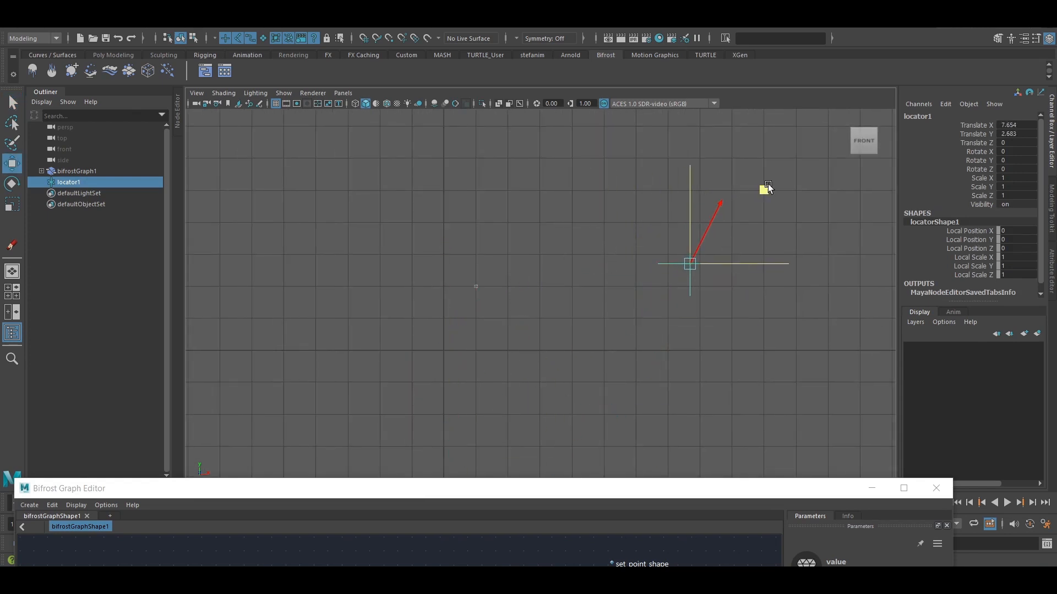
left_click_drag(689, 263, 698, 225)
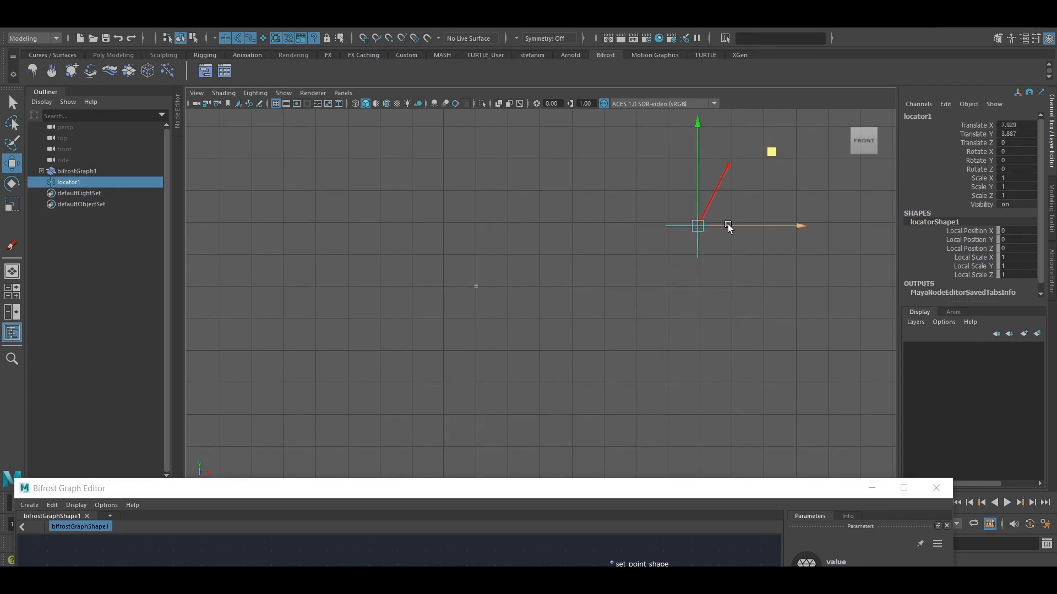
left_click_drag(727, 226, 251, 248)
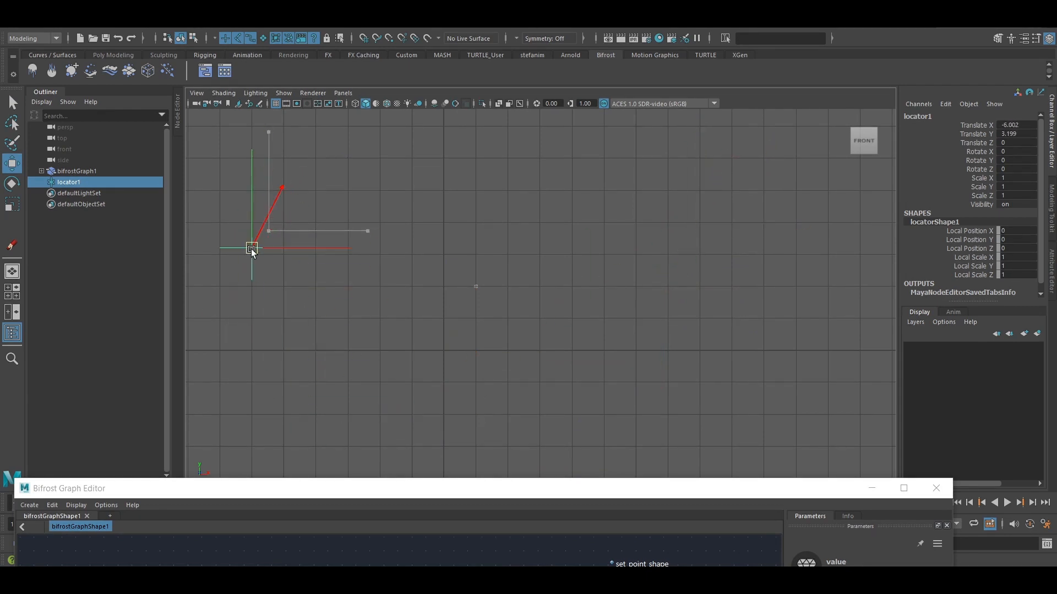
left_click_drag(251, 247, 368, 446)
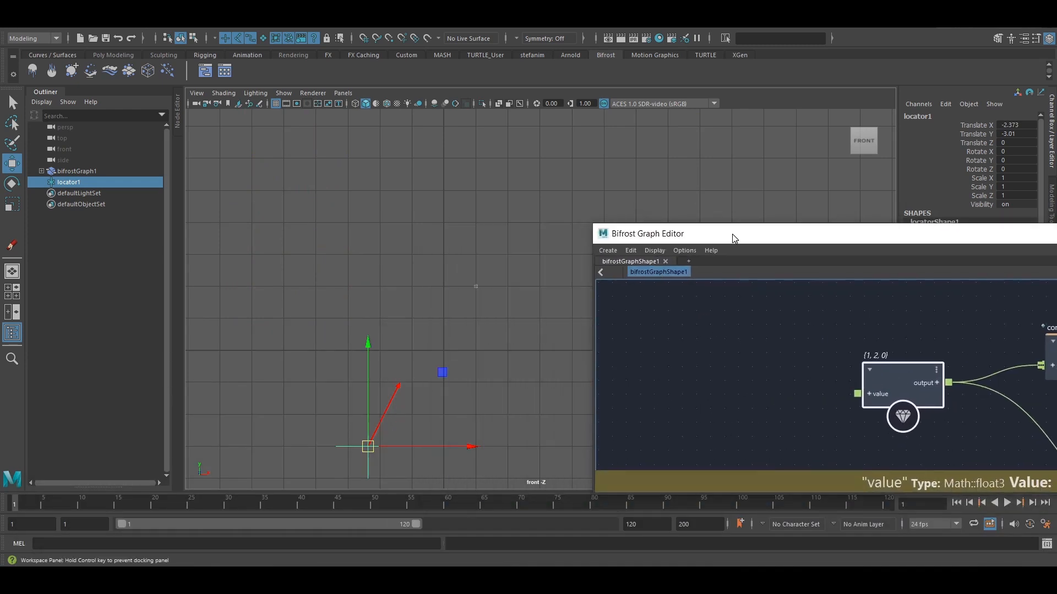
Step: Return locator1 to the origin and lower the graph editor to uncover the arrow
left_click_drag(734, 233, 586, 182)
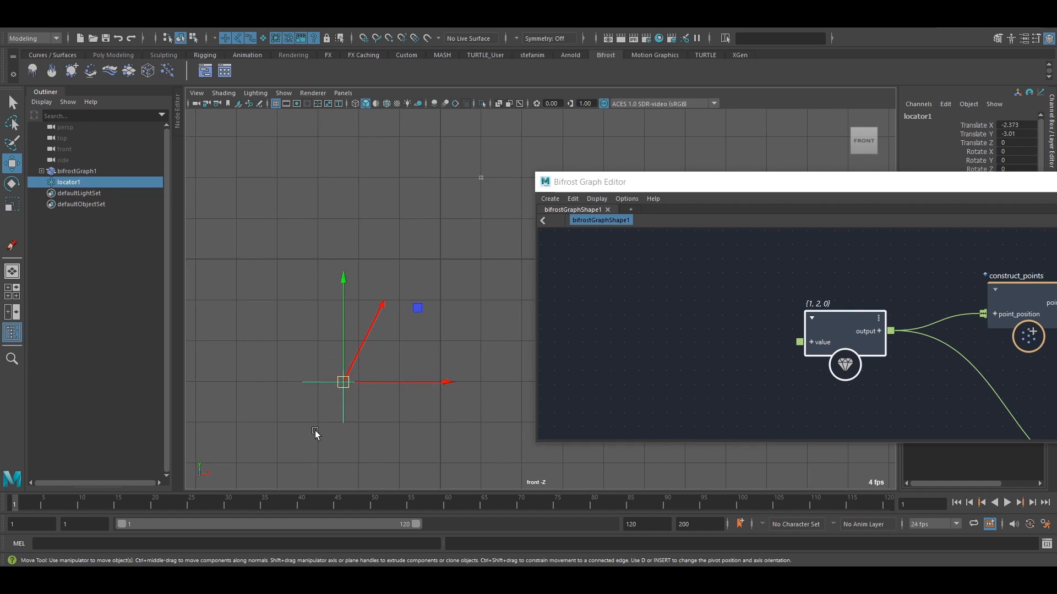
left_click_drag(317, 431, 458, 357)
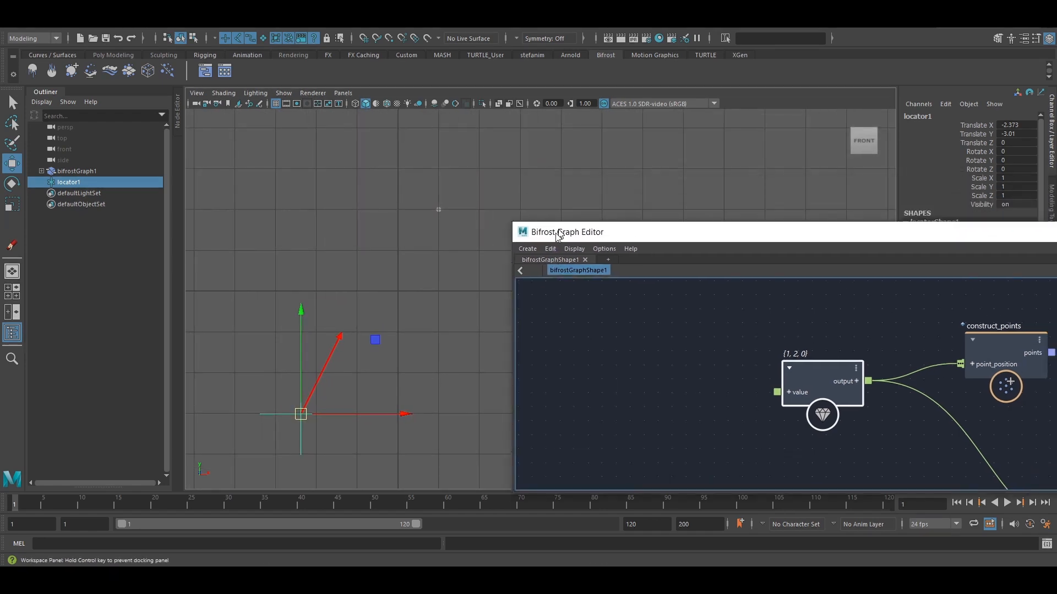
left_click_drag(566, 232, 461, 365)
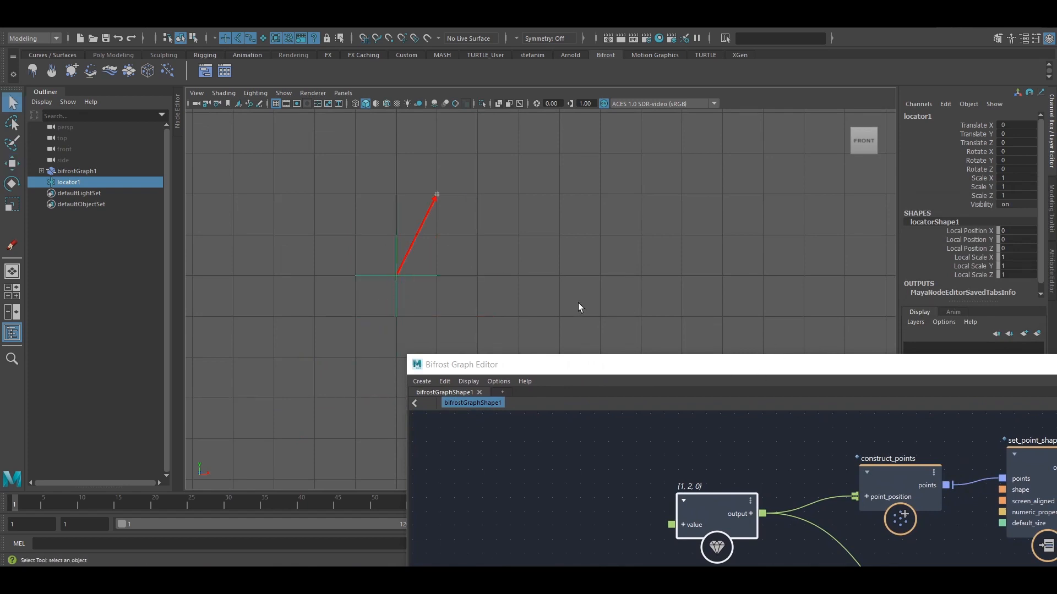
mouse_move(719, 470)
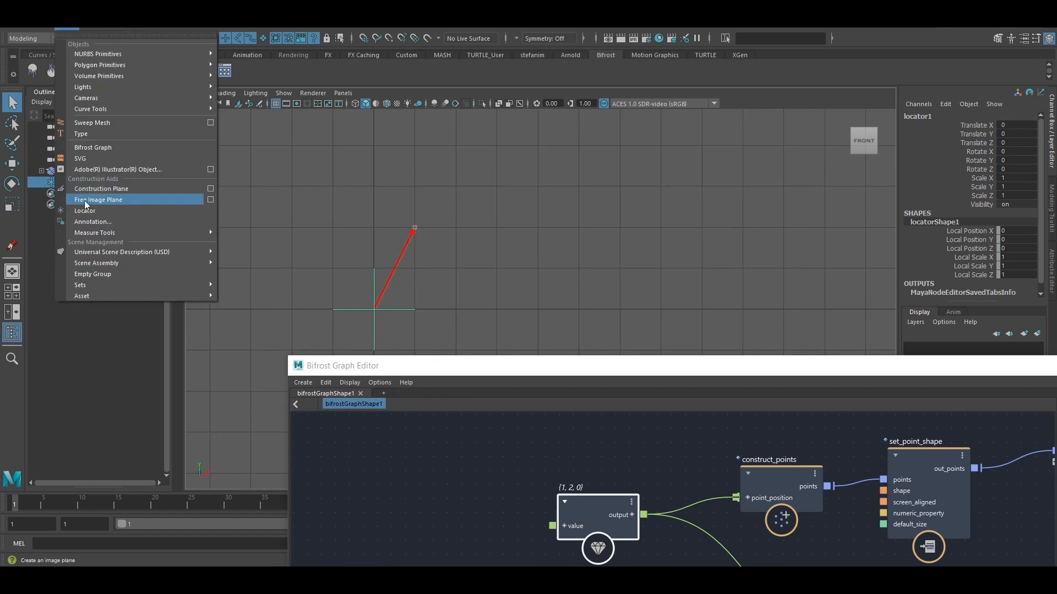
Step: Create a second locator, move it to {4,2,0} and group it under group1 with Ctrl+G
left_click(85, 210)
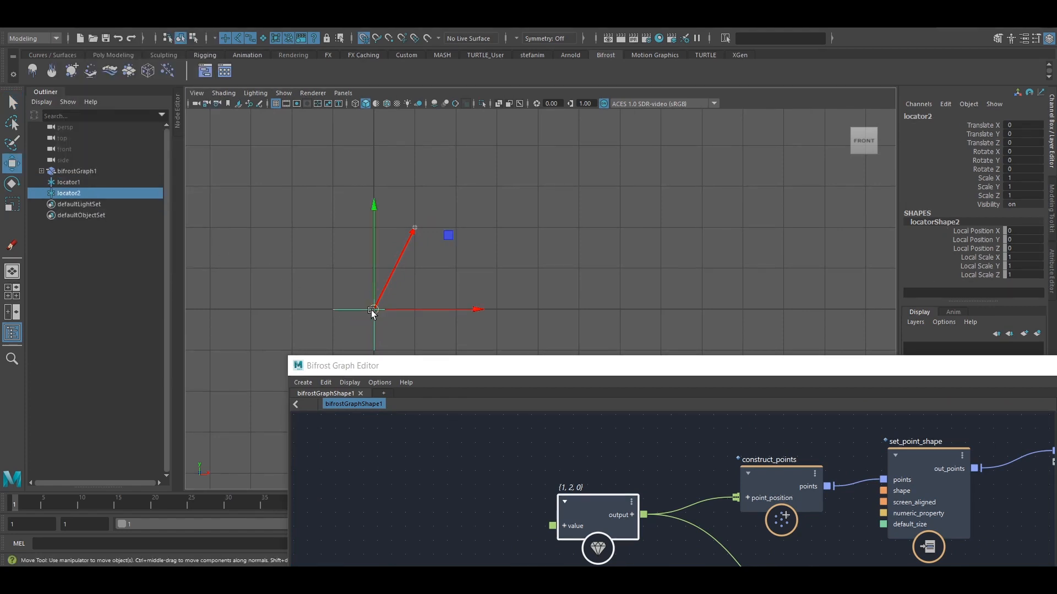
left_click_drag(373, 310, 537, 227)
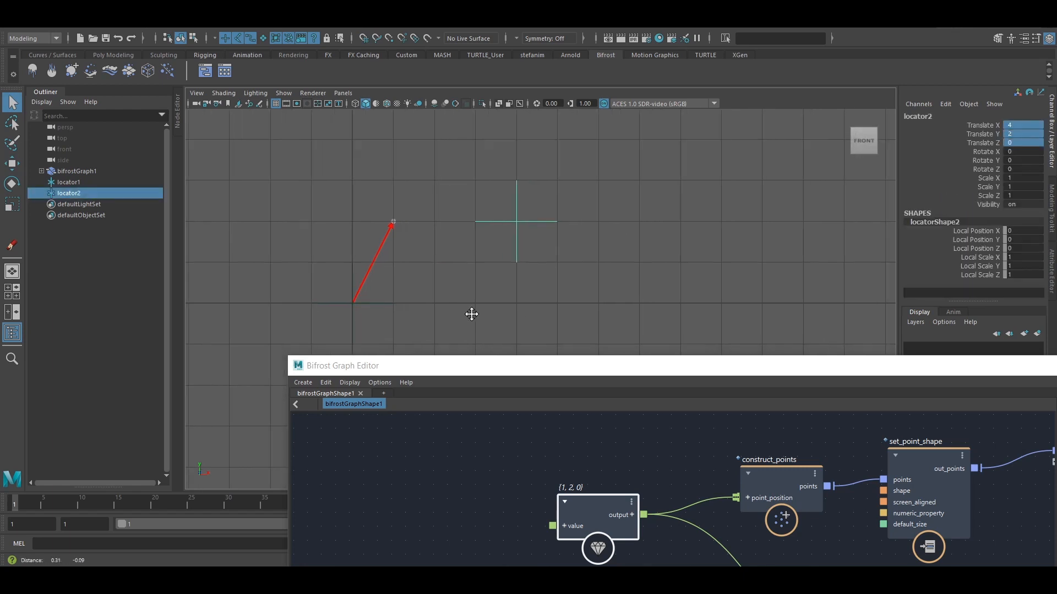
key("ctrl+g")
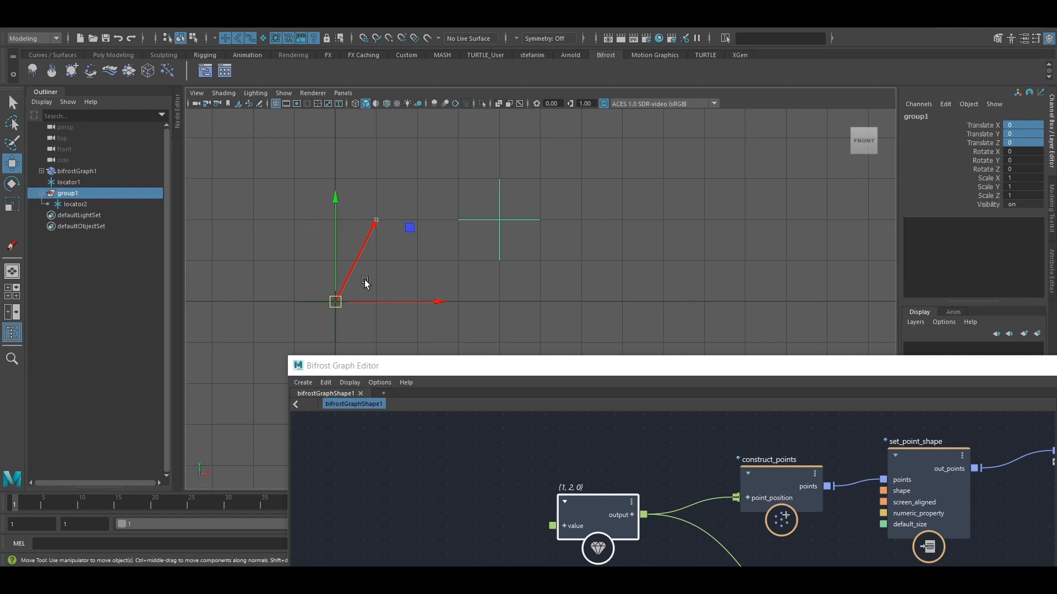
Step: Select group1 and move locator1 to {3,1,0} so the arrow starts there, then deselect
left_click_drag(334, 302, 510, 251)
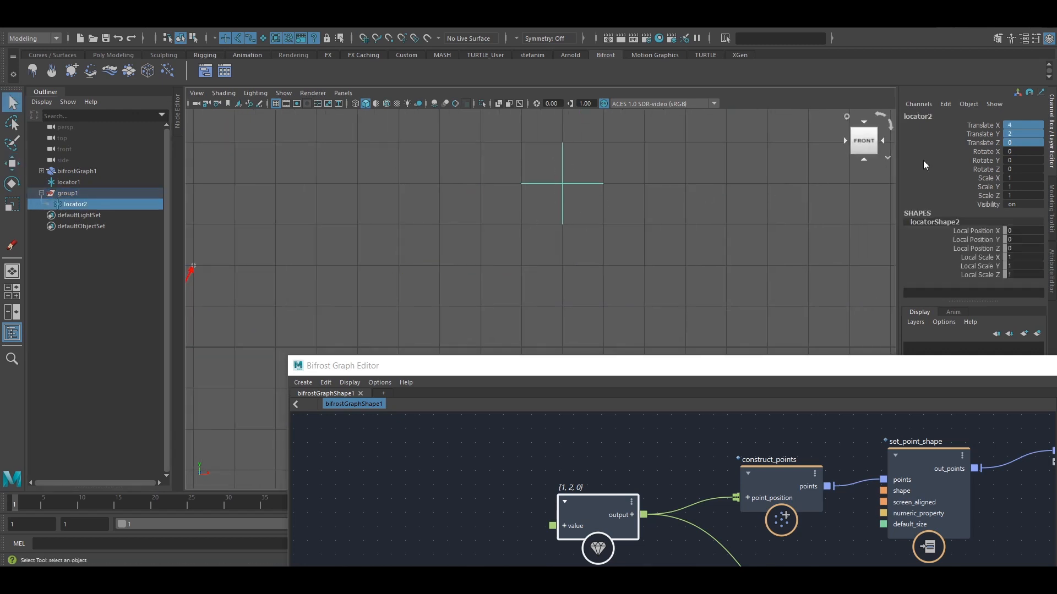
left_click(1022, 126)
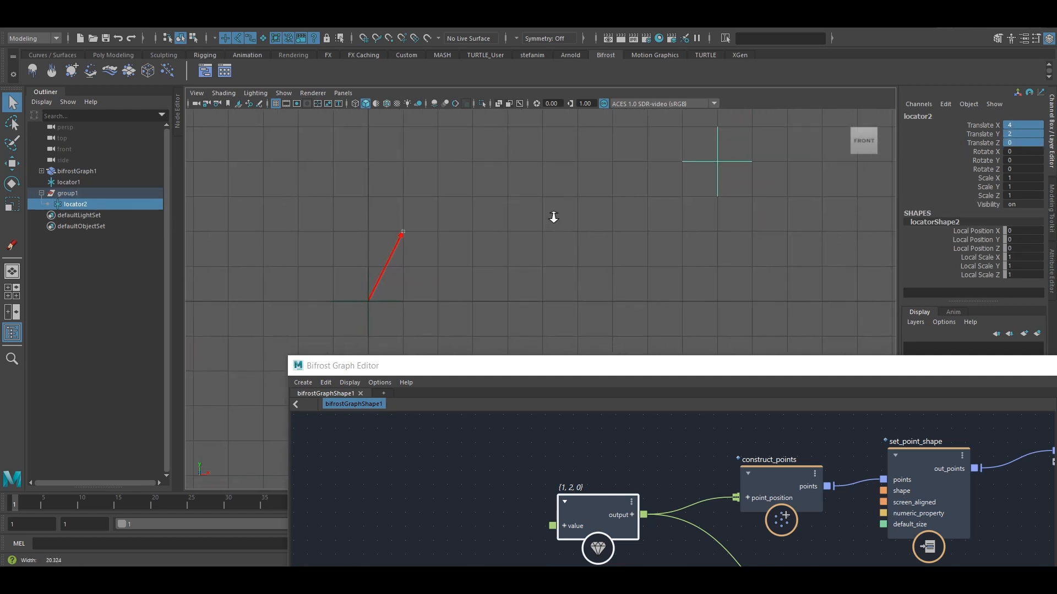
mouse_move(487, 307)
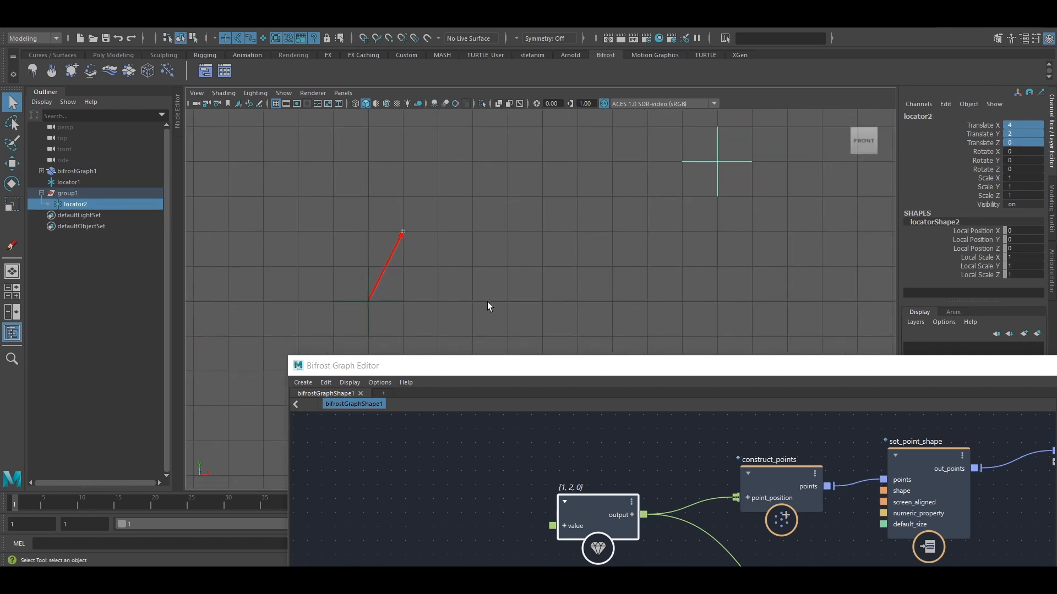
mouse_move(506, 236)
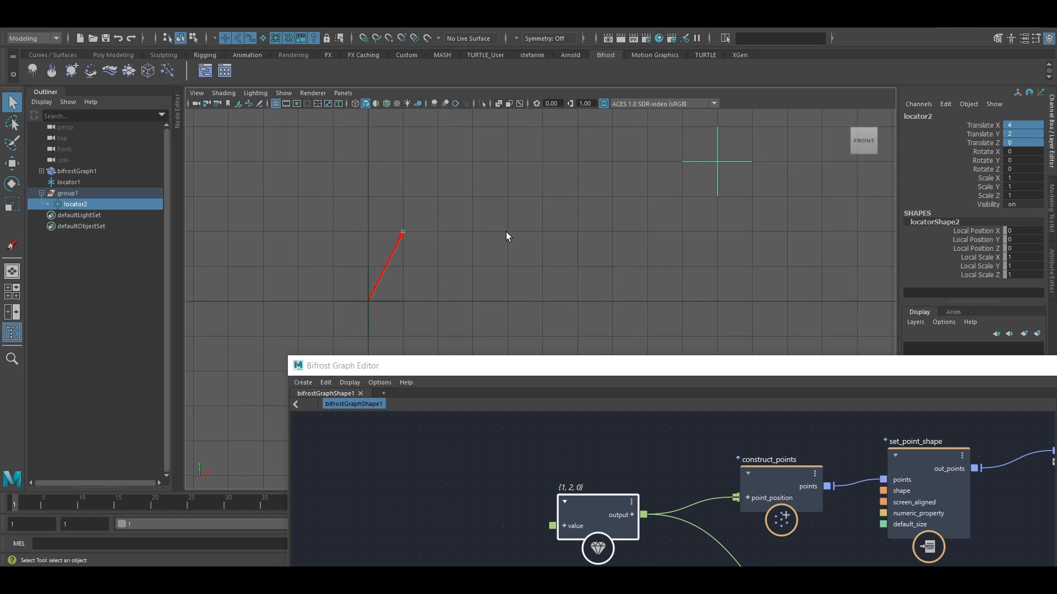
mouse_move(700, 204)
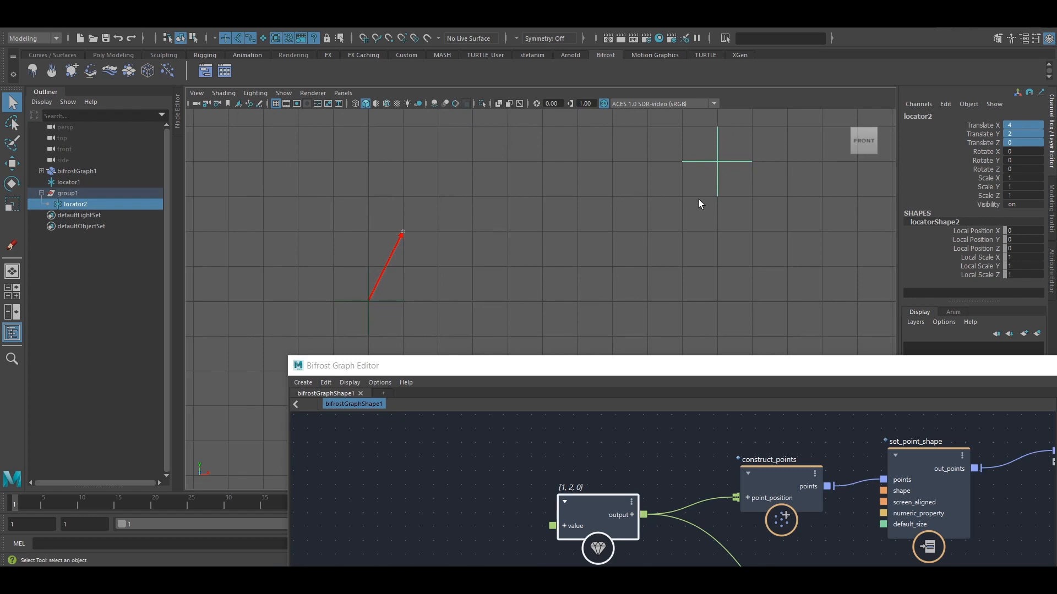
left_click(67, 194)
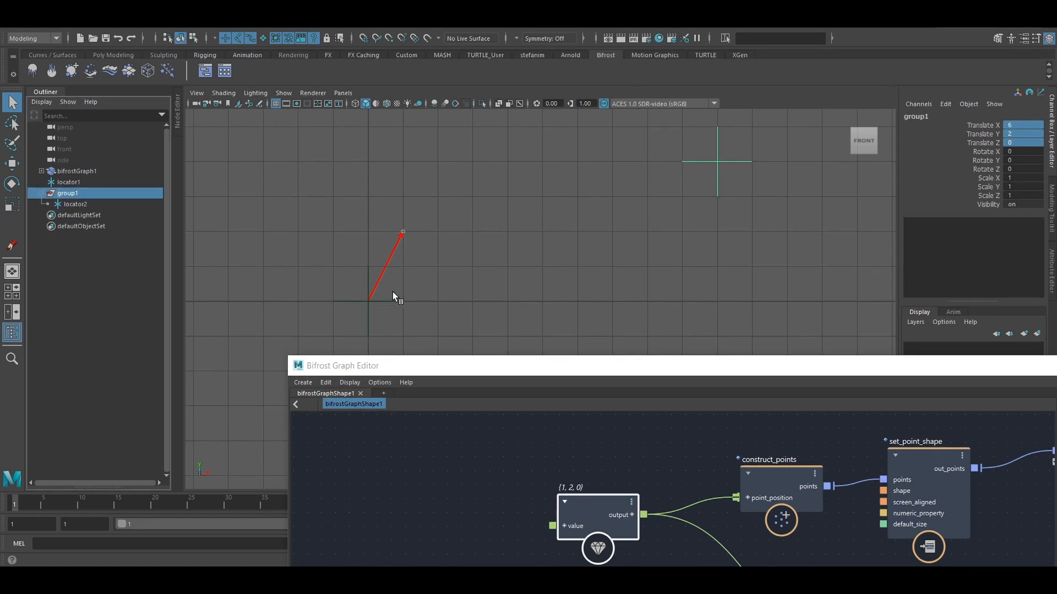
mouse_move(375, 292)
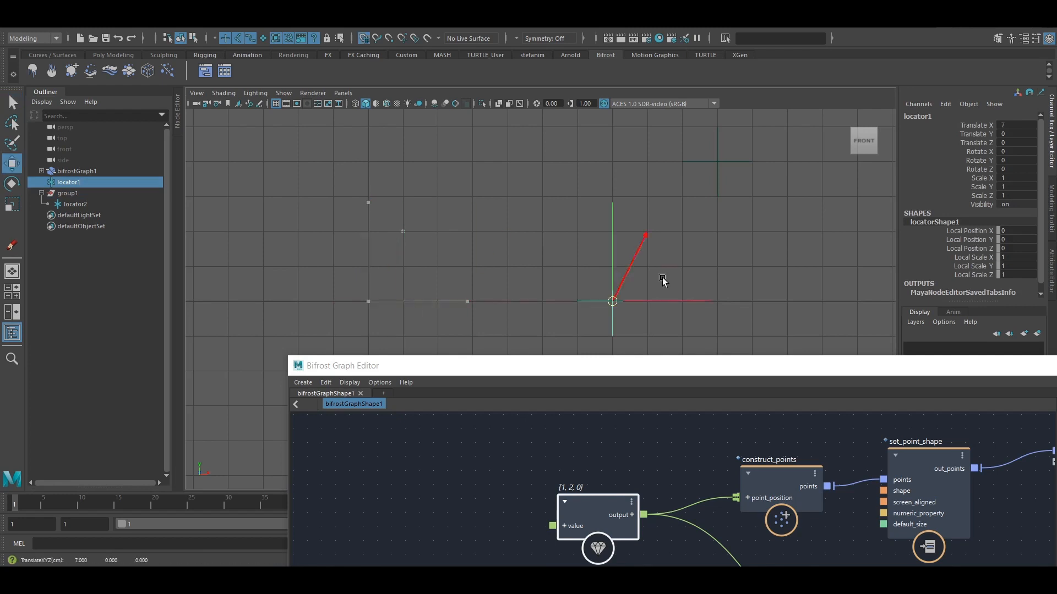
left_click_drag(612, 301, 473, 265)
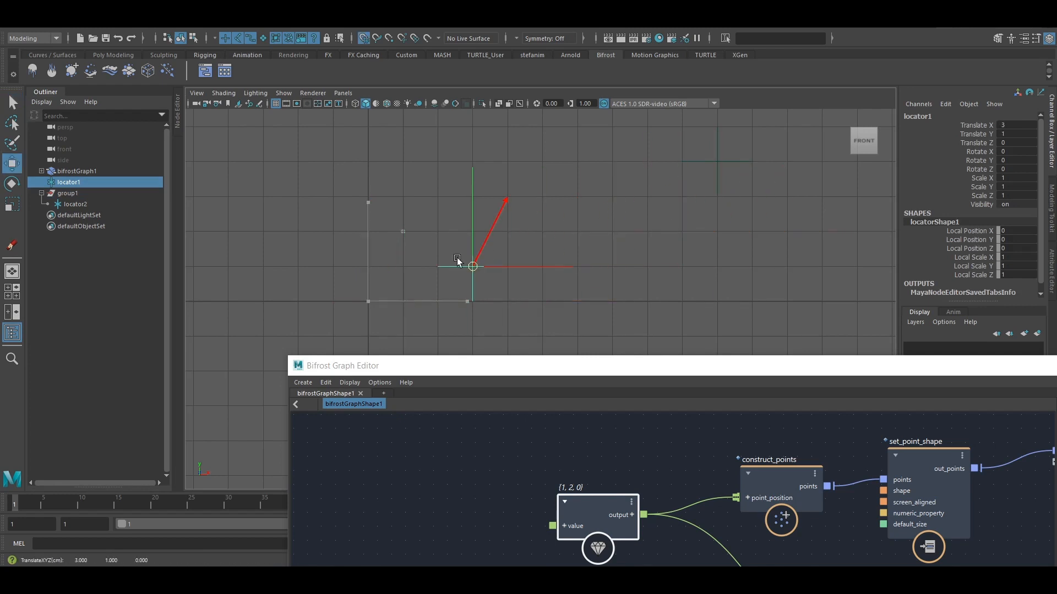
left_click(552, 263)
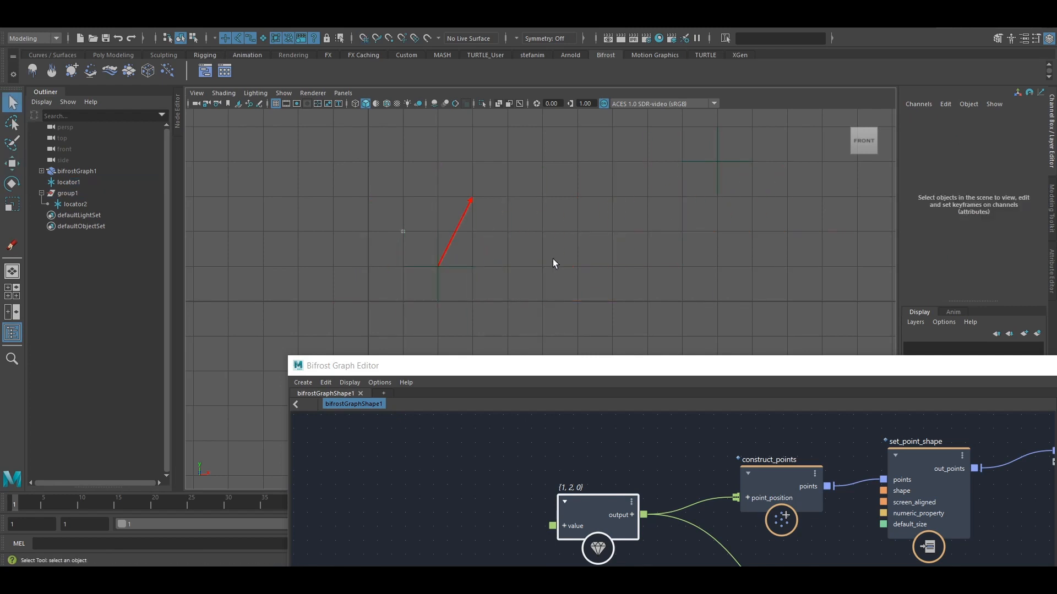
mouse_move(572, 258)
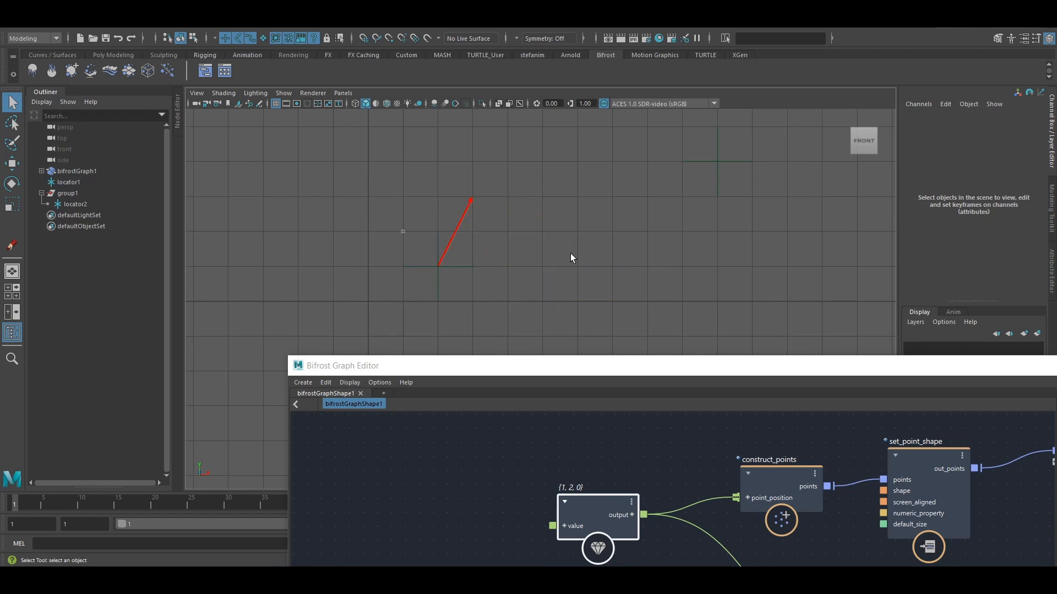